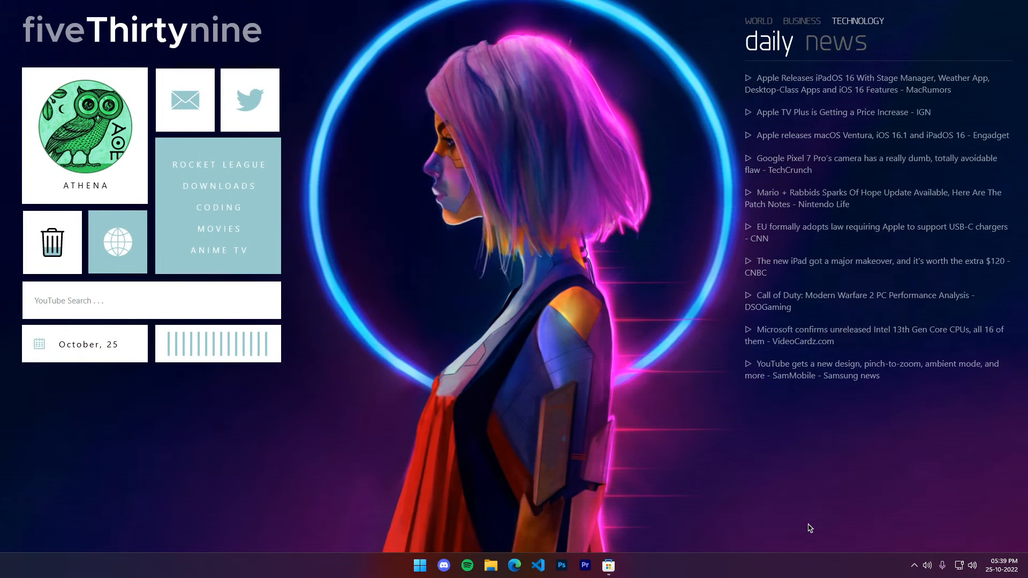
pyautogui.moveTo(770, 497)
pyautogui.write('RoundedTB')
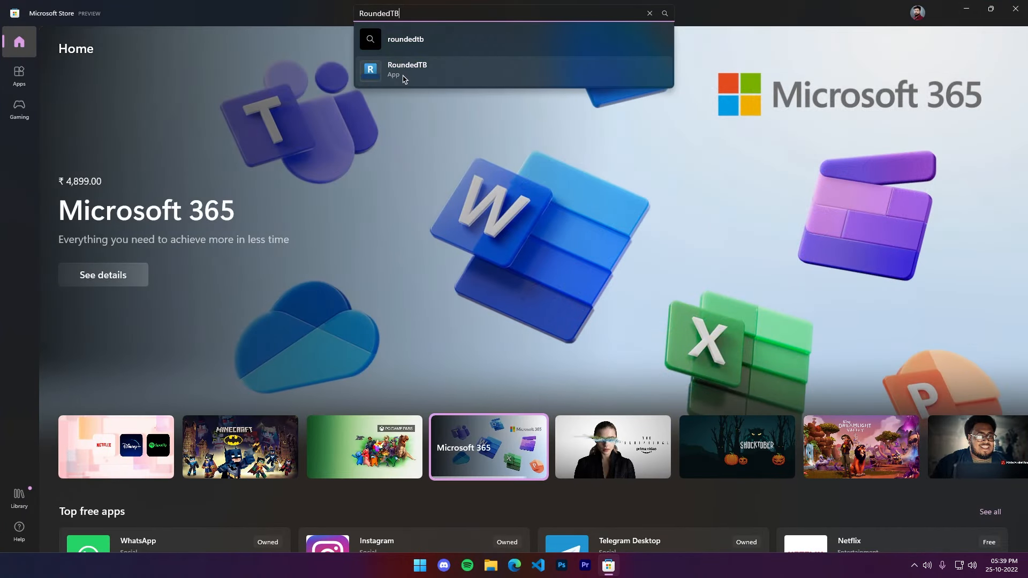
# Step: Pick the RoundedTB suggestion to open its Microsoft Store page
pyautogui.click(407, 70)
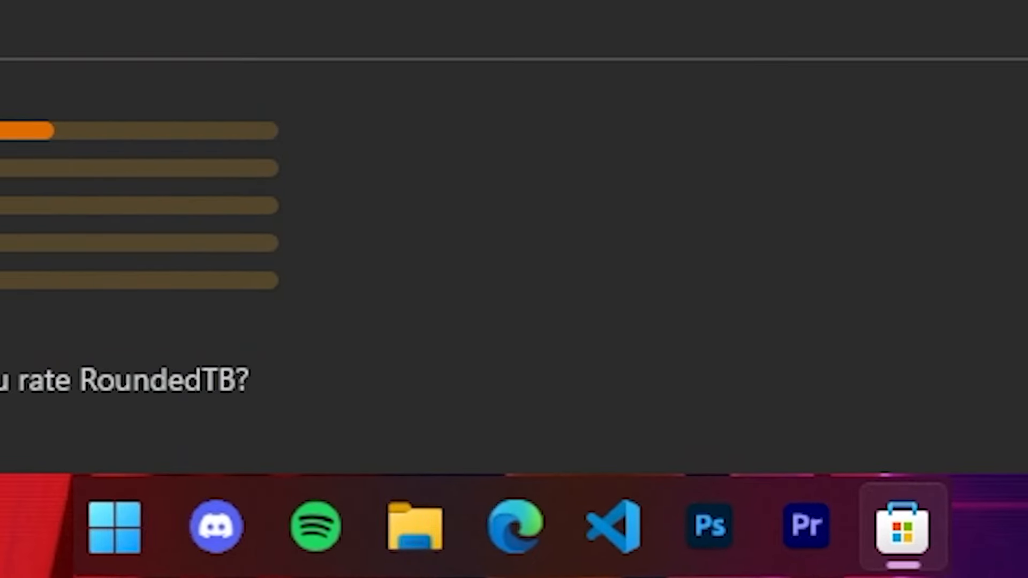
pyautogui.moveTo(134, 482)
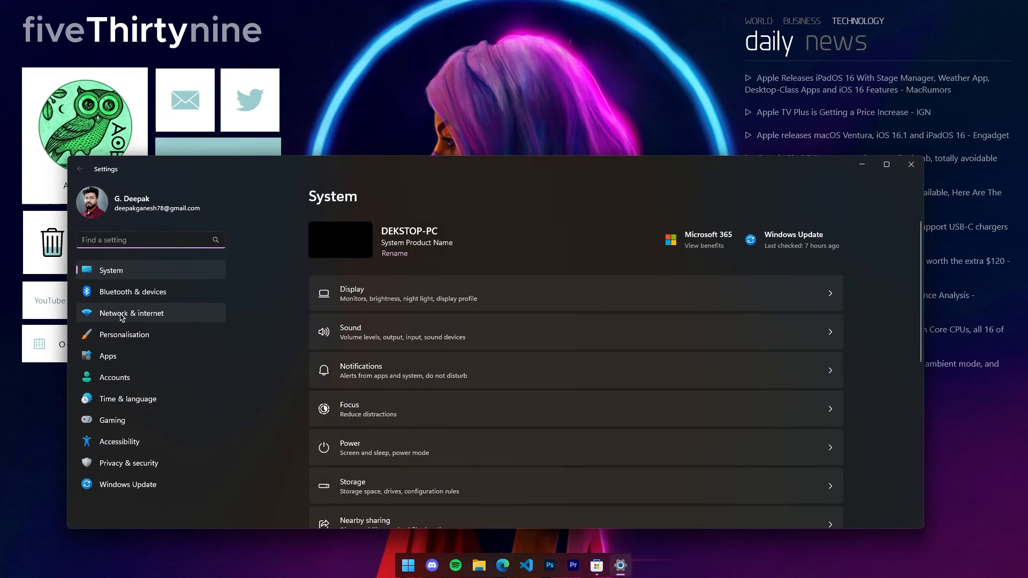
# Step: Keep taskbar alignment at Centre under Personalisation > Taskbar behaviours
pyautogui.click(124, 335)
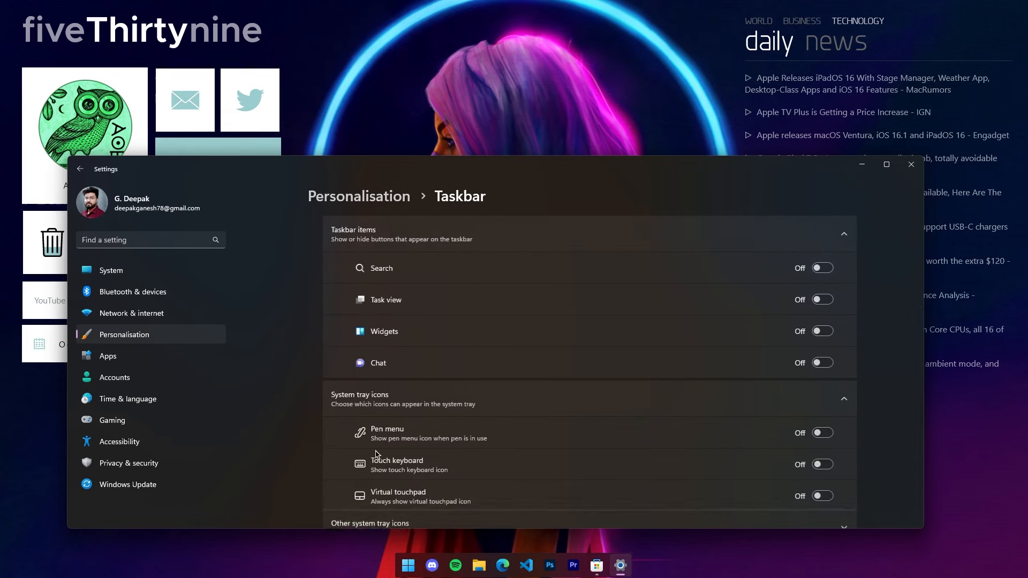
pyautogui.scroll(-3)
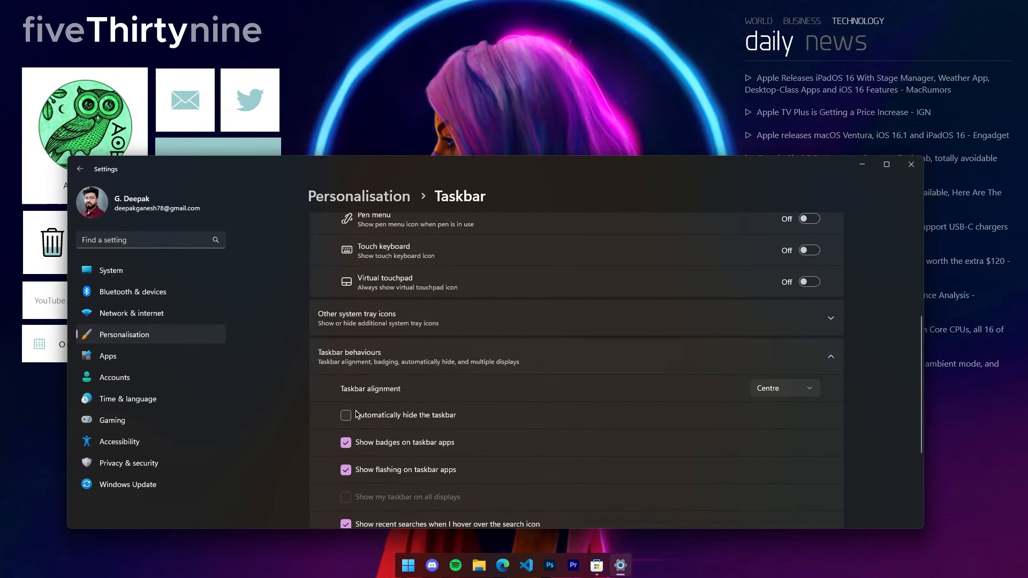
pyautogui.click(784, 388)
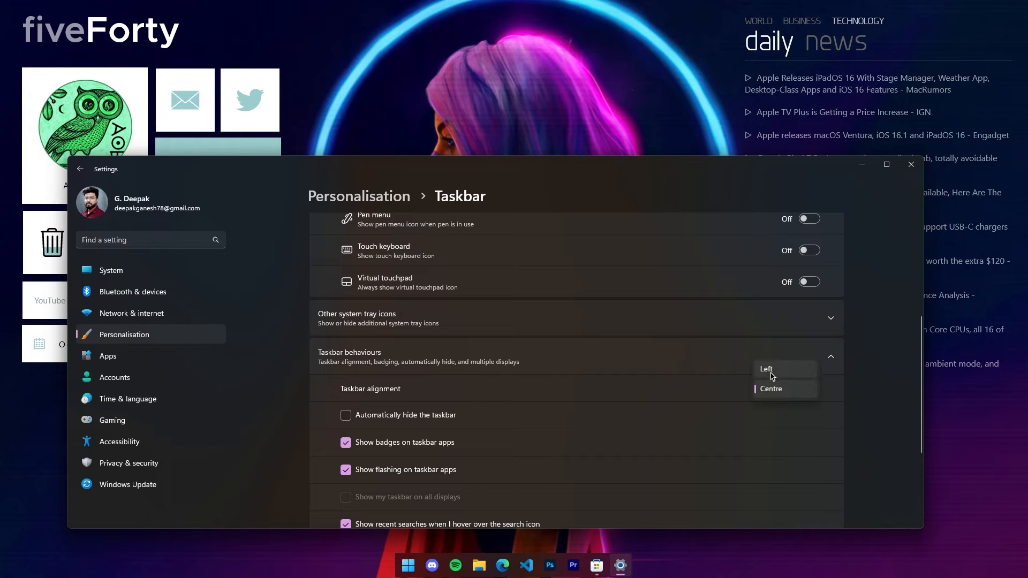
pyautogui.click(771, 389)
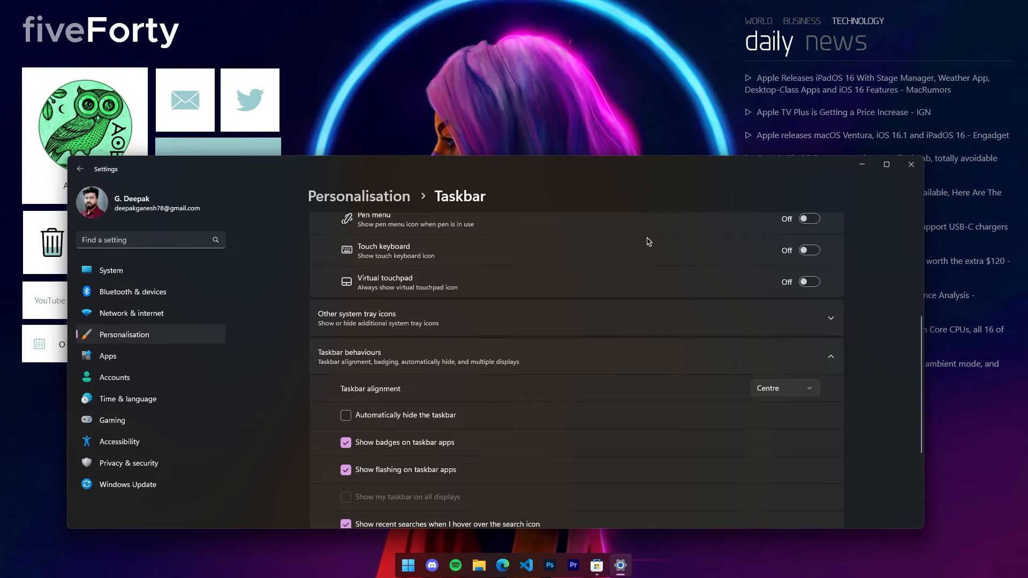
pyautogui.moveTo(593, 341)
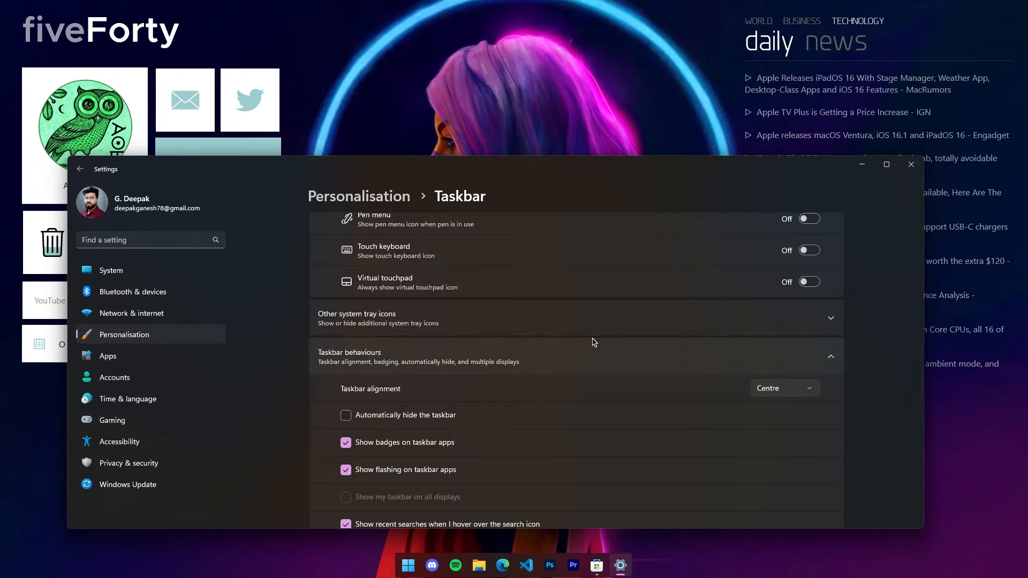
pyautogui.click(407, 565)
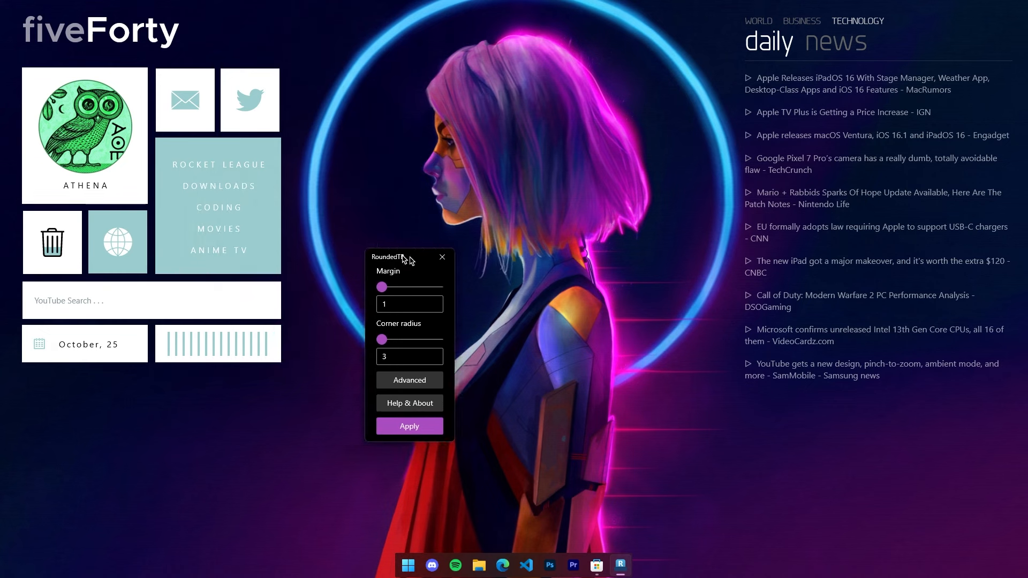
# Step: Move the RoundedTB window toward centre and set the margin slider to 3
pyautogui.moveTo(407, 257); pyautogui.dragTo(489, 248)
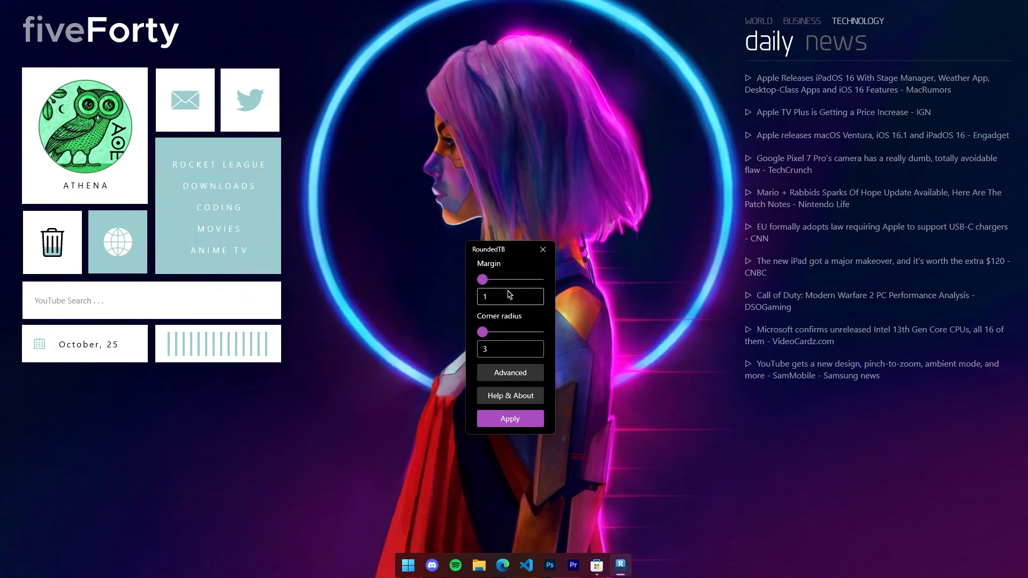
pyautogui.moveTo(482, 280); pyautogui.dragTo(525, 279)
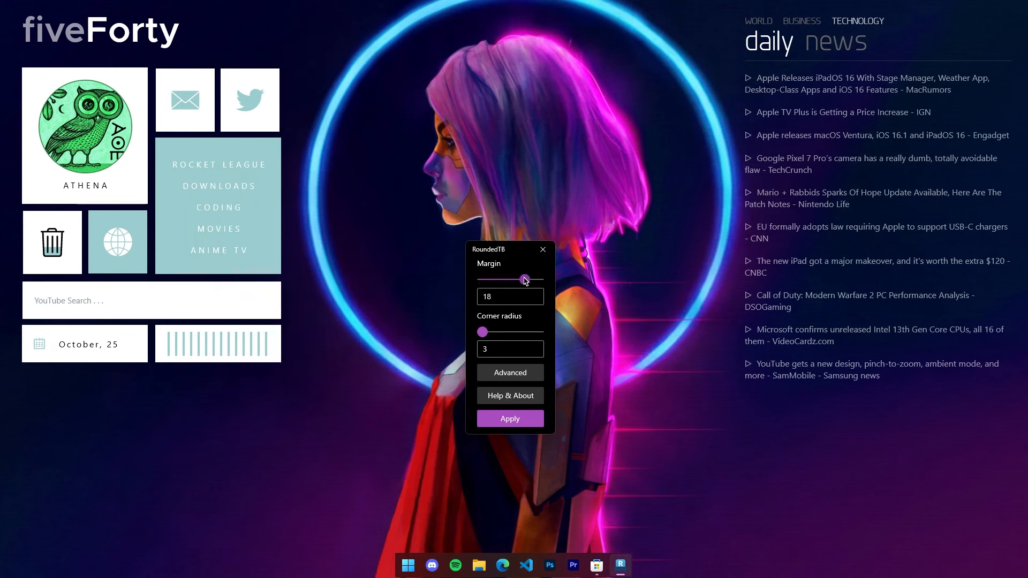
pyautogui.moveTo(525, 278); pyautogui.dragTo(521, 278)
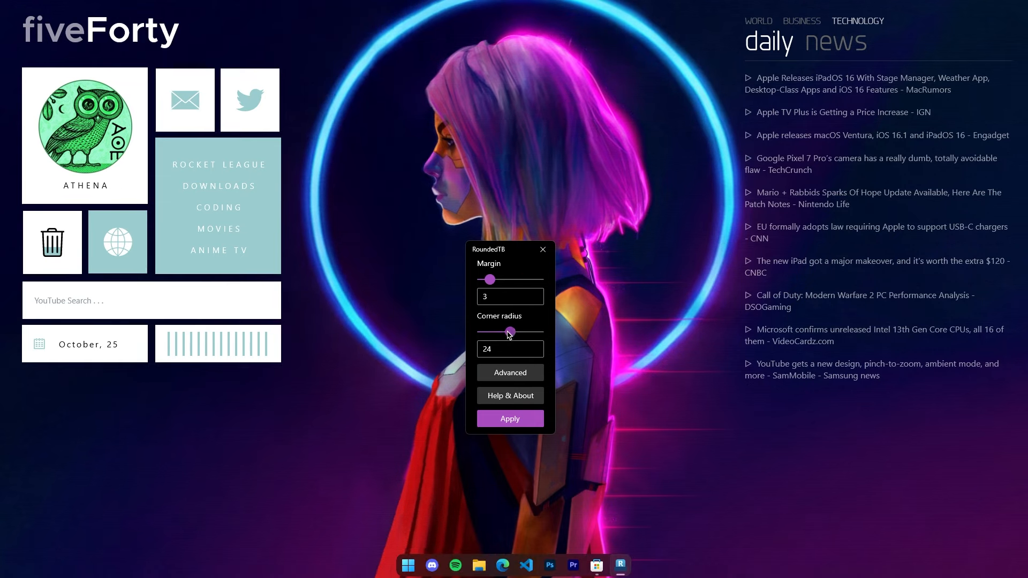
# Step: Adjust the corner radius slider to 7
pyautogui.moveTo(510, 333); pyautogui.dragTo(539, 333)
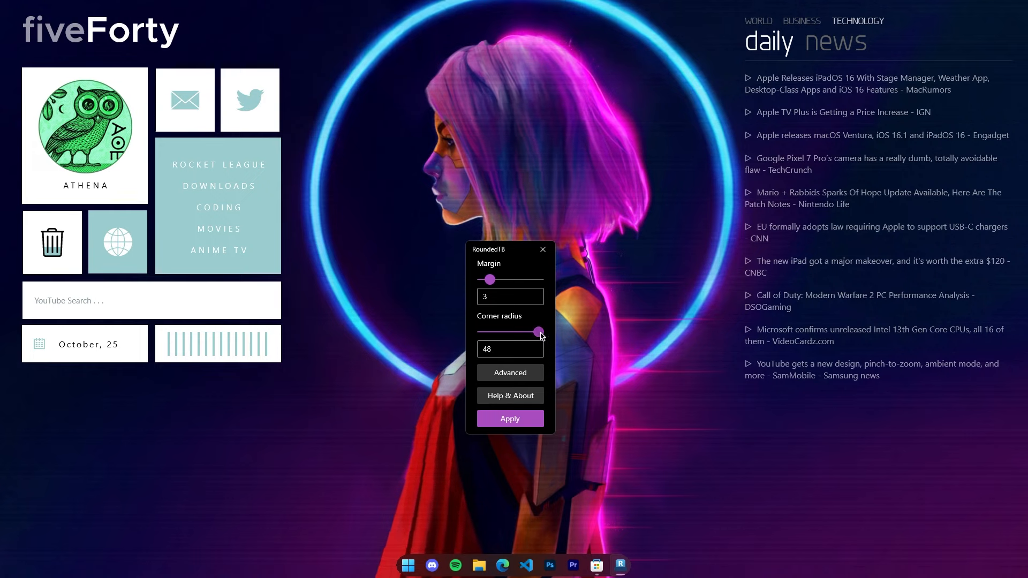
pyautogui.moveTo(540, 333); pyautogui.dragTo(482, 332)
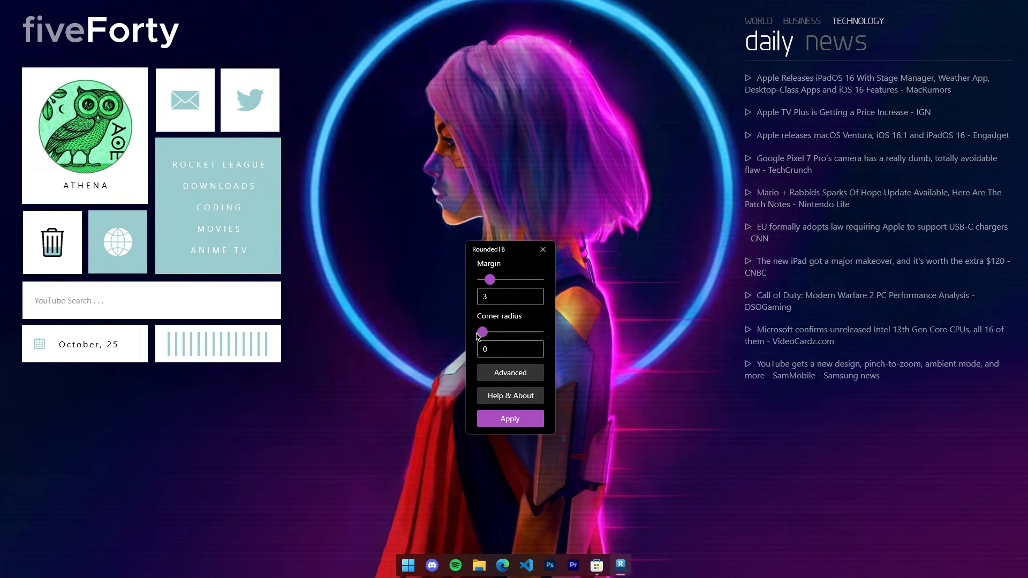
pyautogui.moveTo(482, 332); pyautogui.dragTo(491, 333)
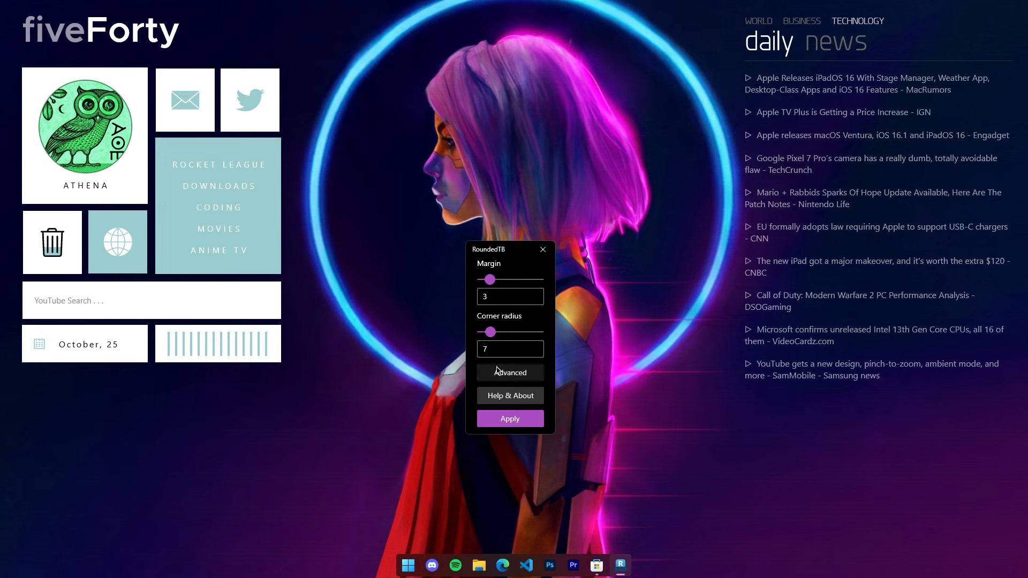
# Step: Open RoundedTB's Advanced options, then launch Epic Games Launcher from Start
pyautogui.click(510, 373)
pyautogui.write('ep')
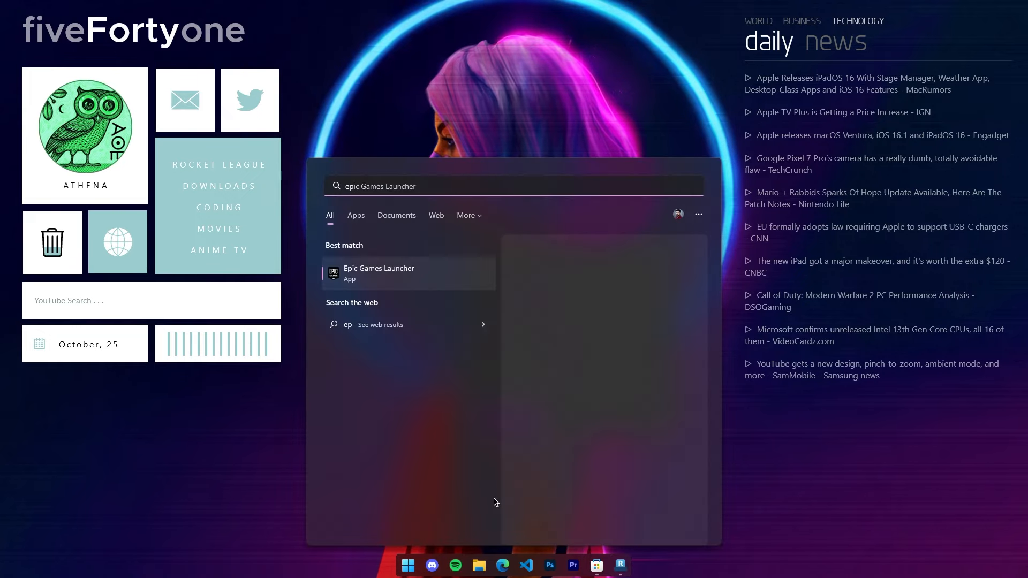
pyautogui.click(379, 272)
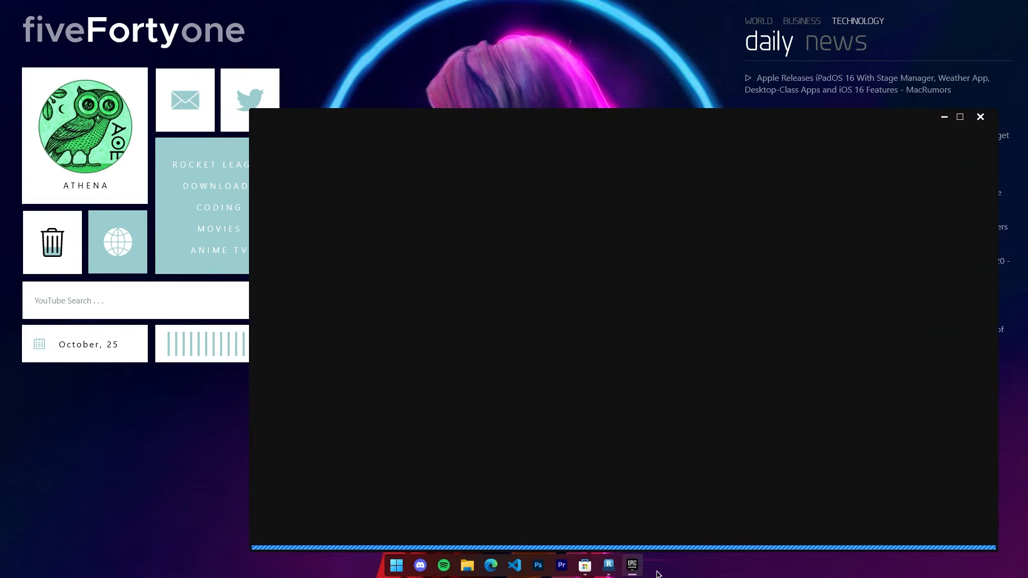